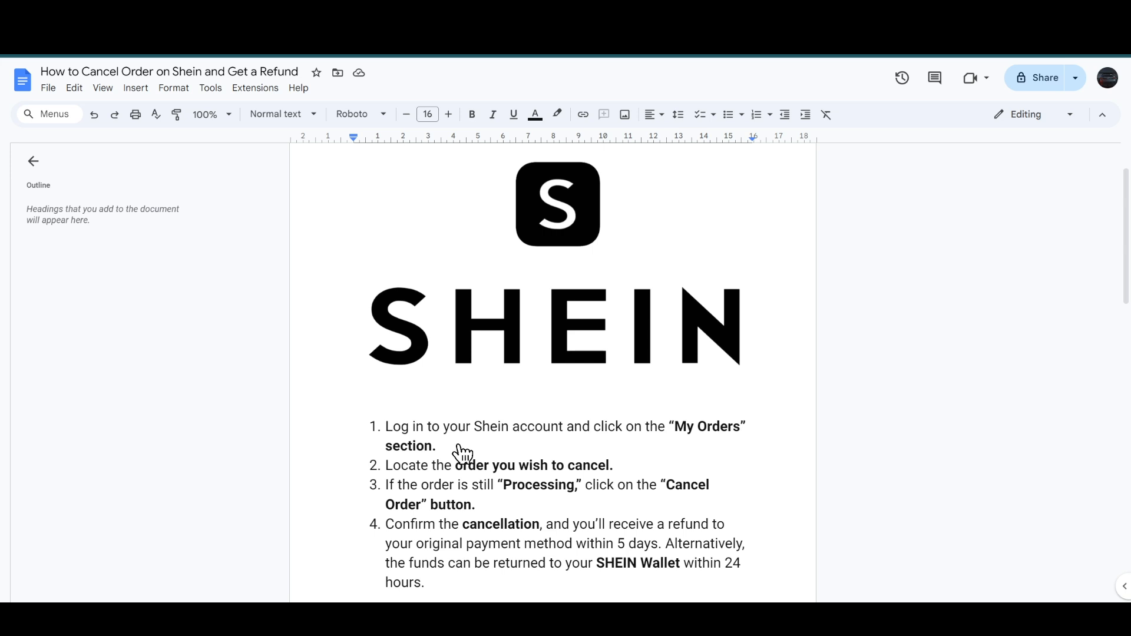
pyautogui.moveTo(687, 447)
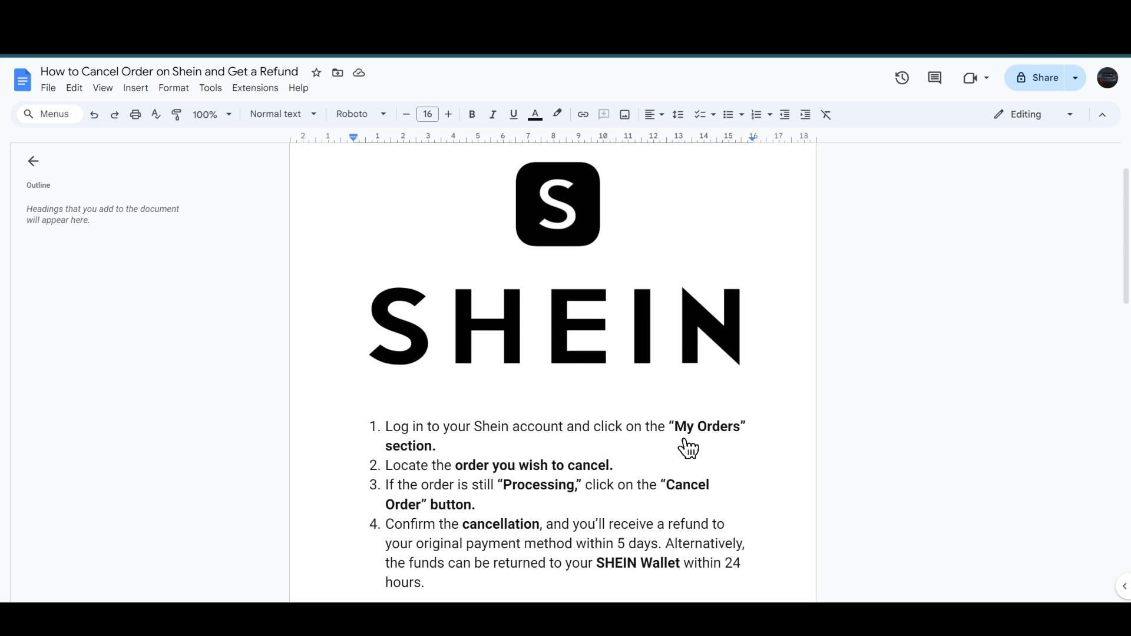
pyautogui.moveTo(412, 466)
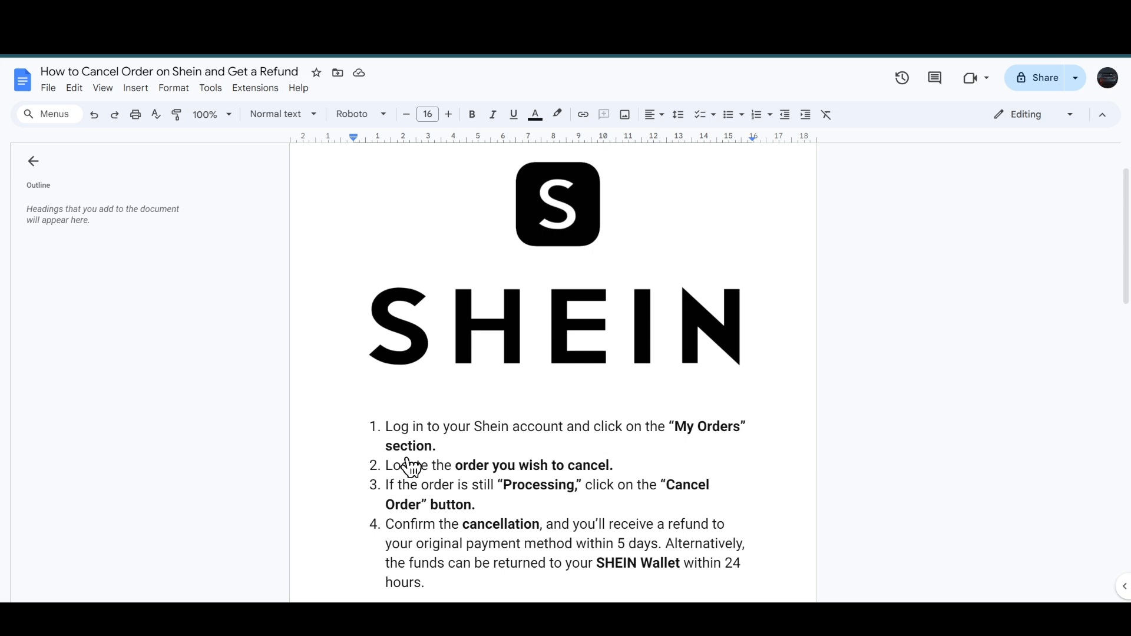
pyautogui.moveTo(575, 482)
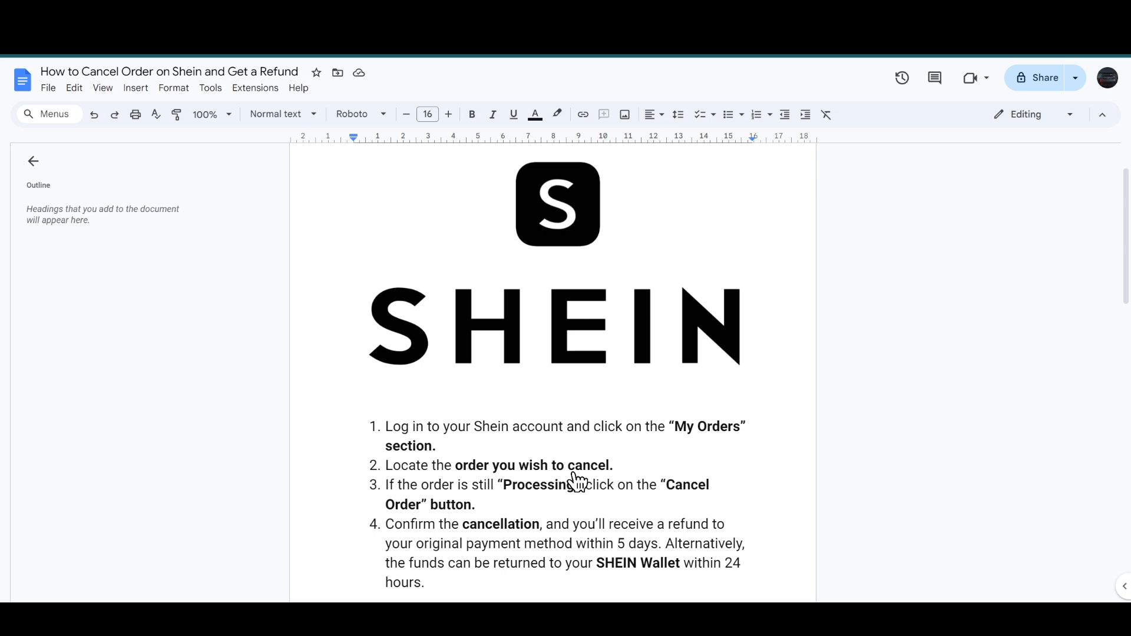
pyautogui.scroll(-3)
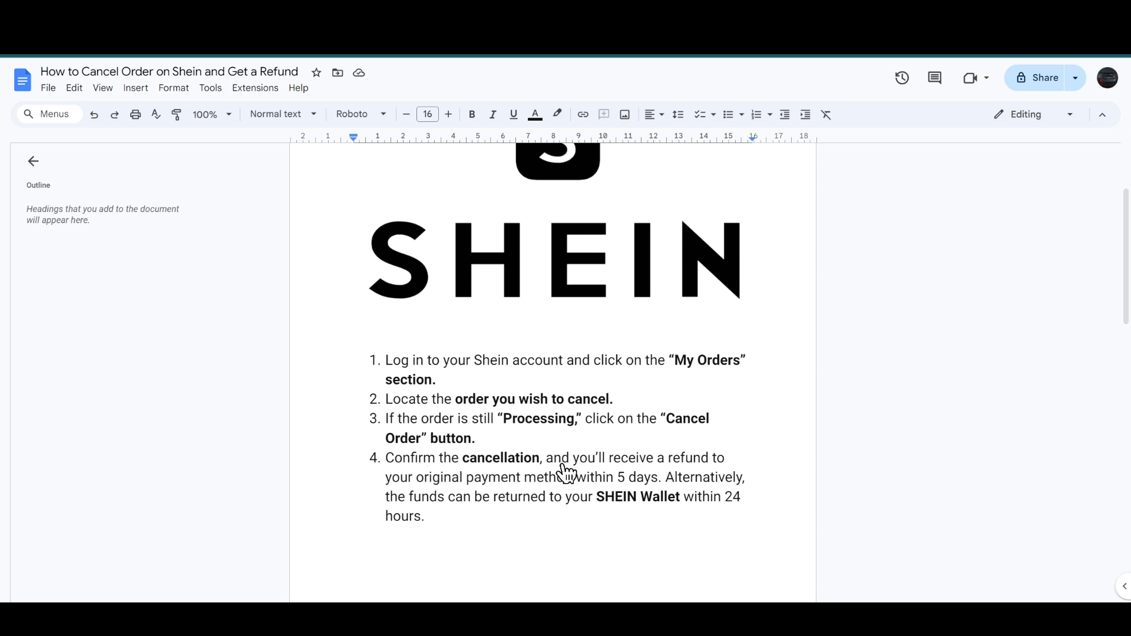
pyautogui.moveTo(684, 469)
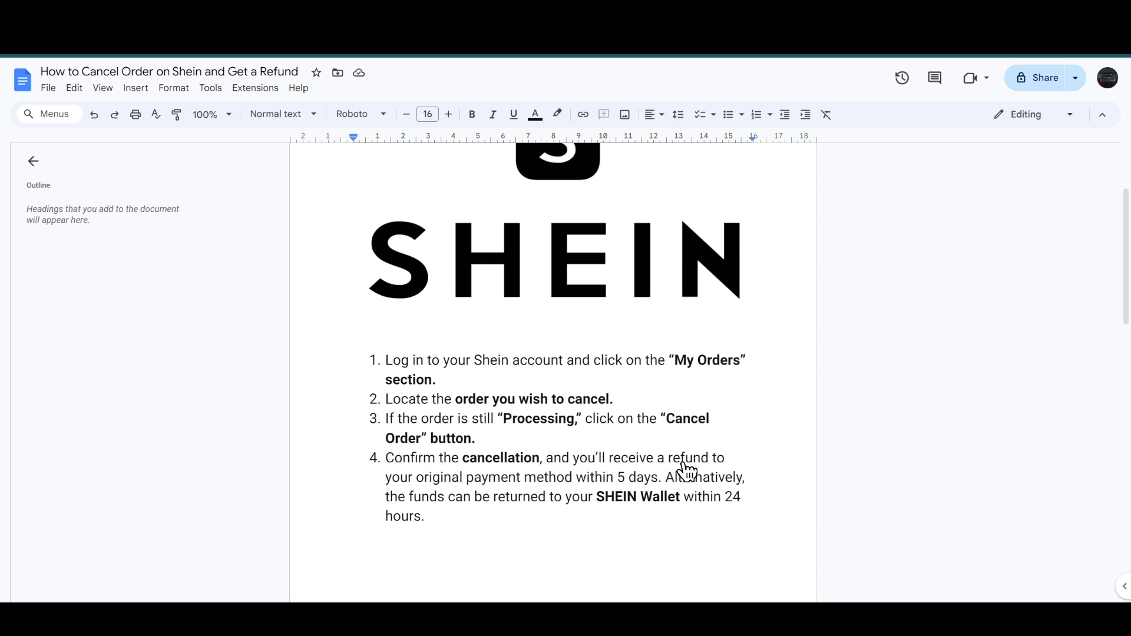
pyautogui.moveTo(555, 490)
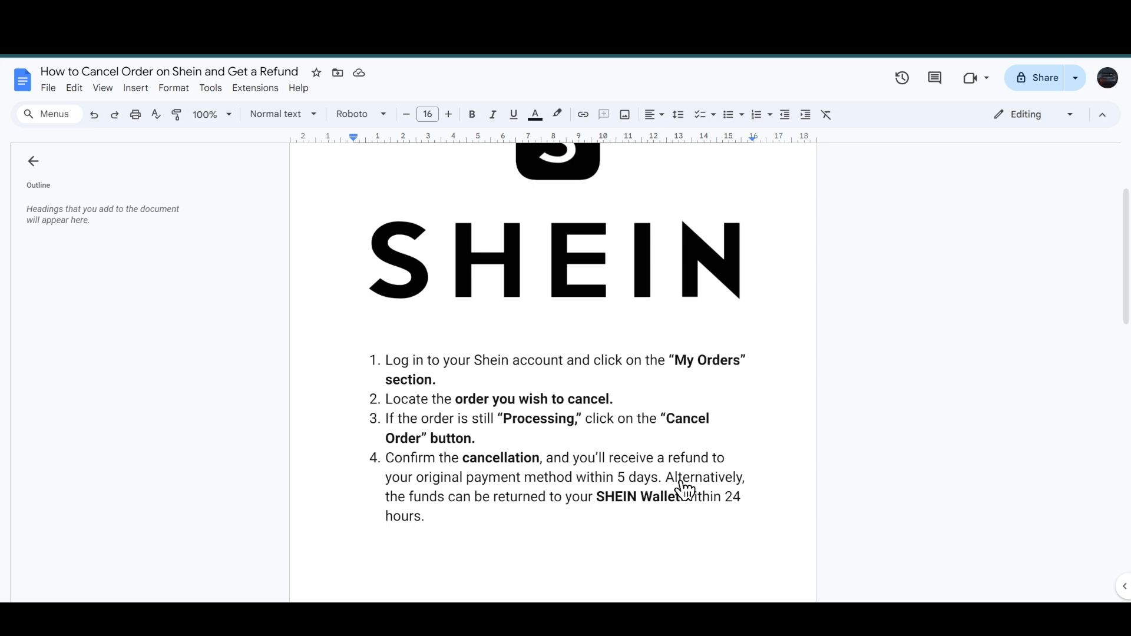
pyautogui.moveTo(541, 519)
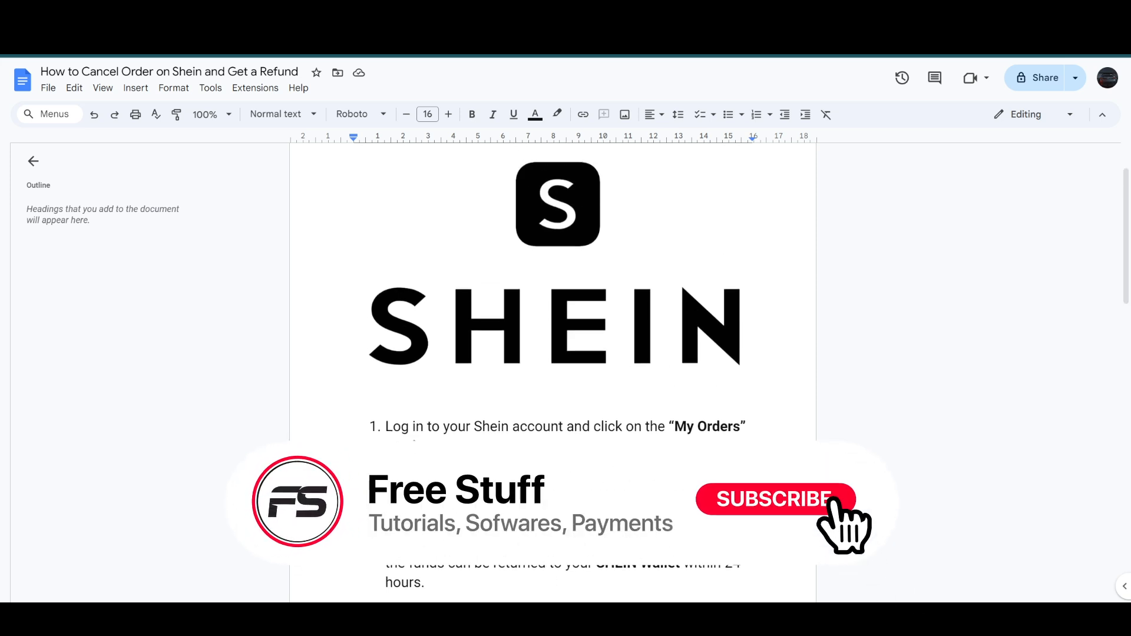
pyautogui.click(776, 500)
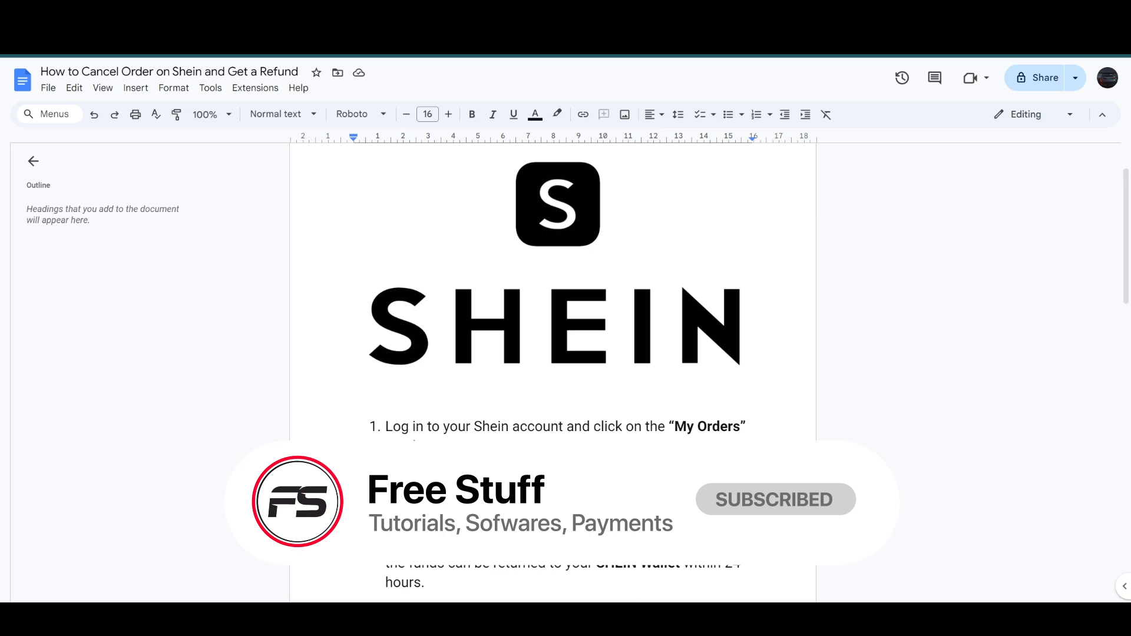